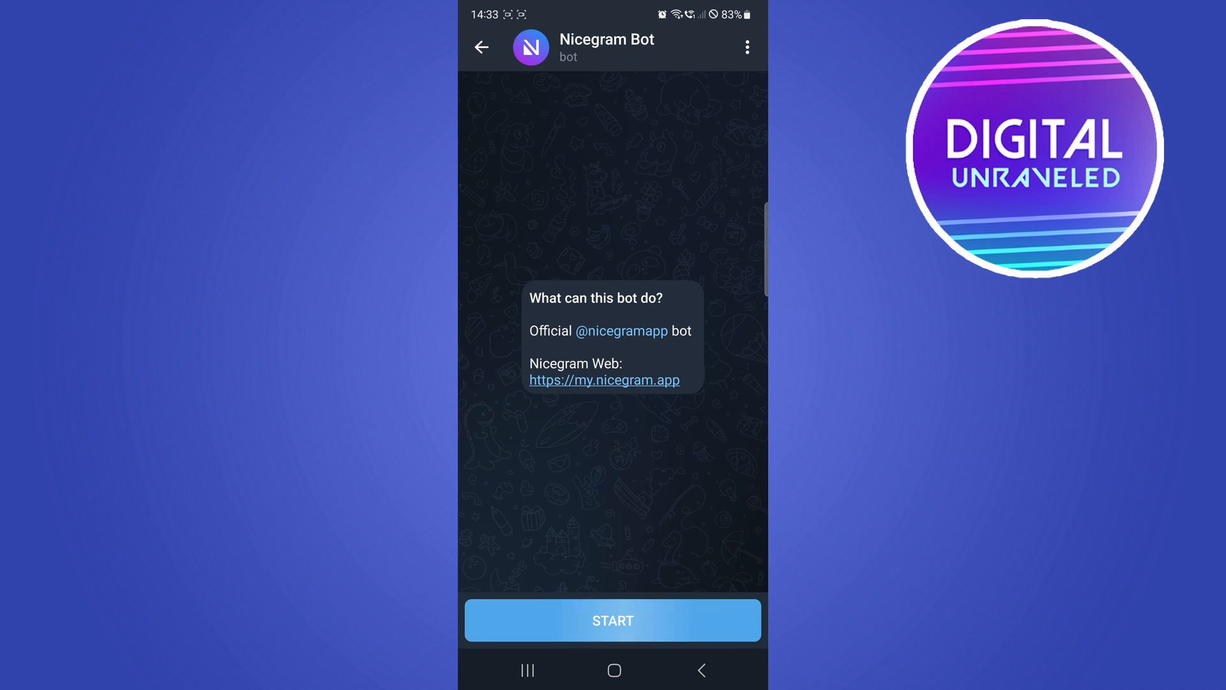
Tick 'I'm 18+ Years Old' and 'Show sensitive content' in the Nicegram Bot chat, saving settings
{"action": "left_click", "coordinate": [613, 620]}
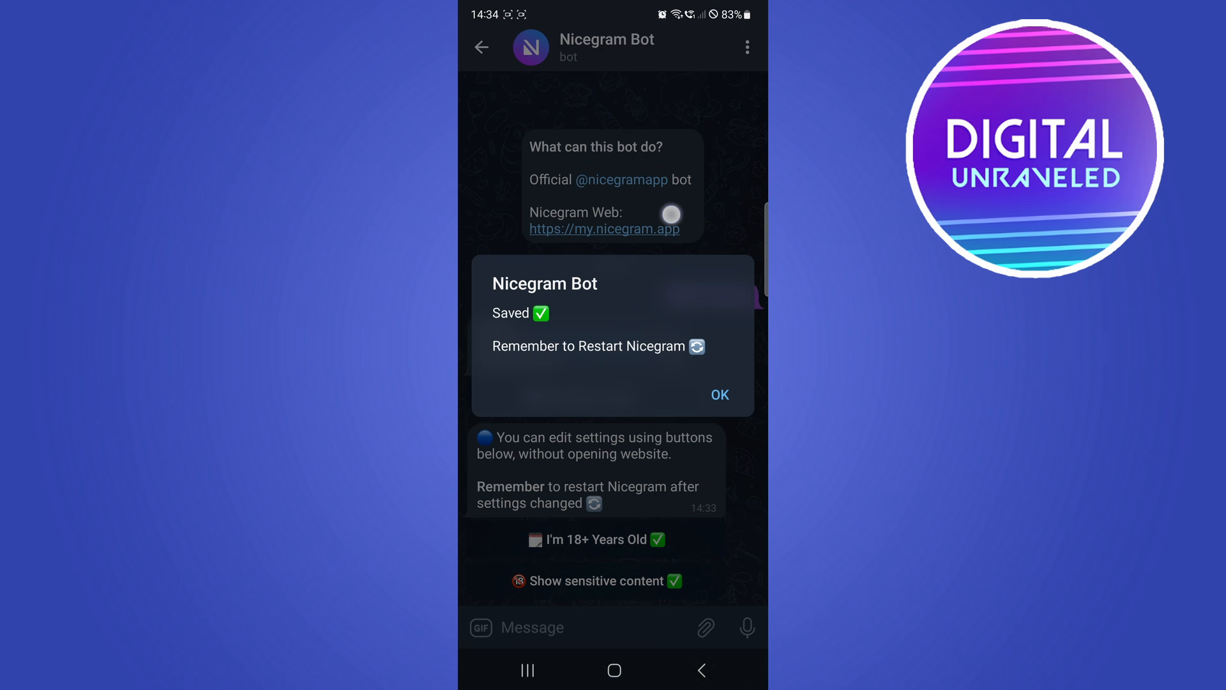